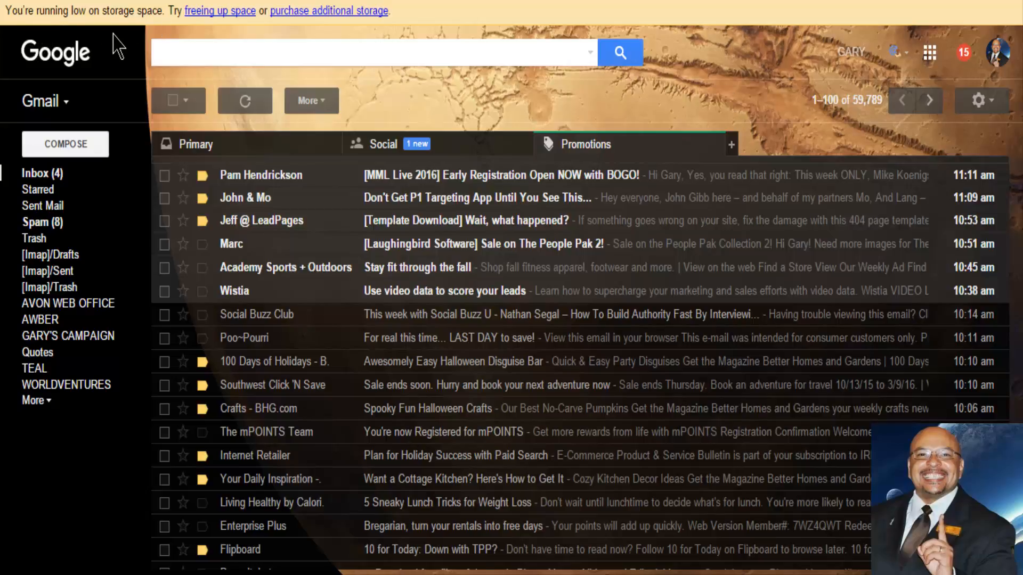
mouse_move(353, 49)
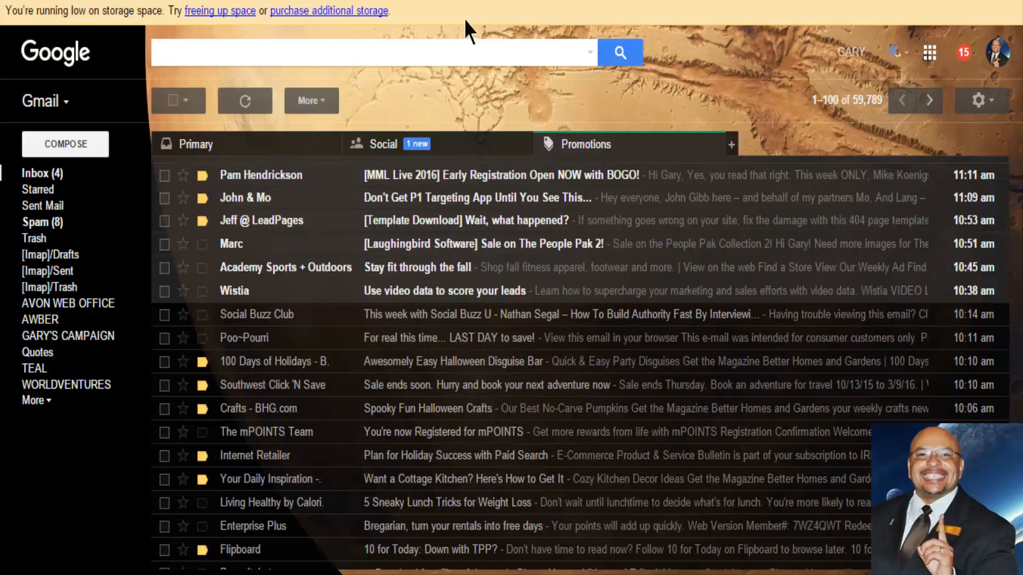
mouse_move(476, 25)
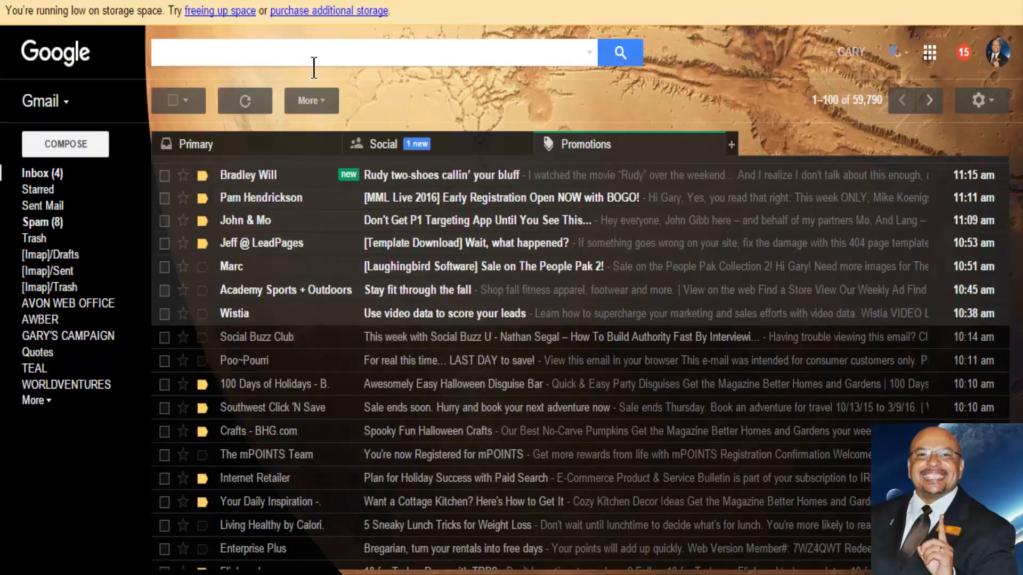
Enter the search query 'older:2013/12/31' to list all conversations before that date
text(older)
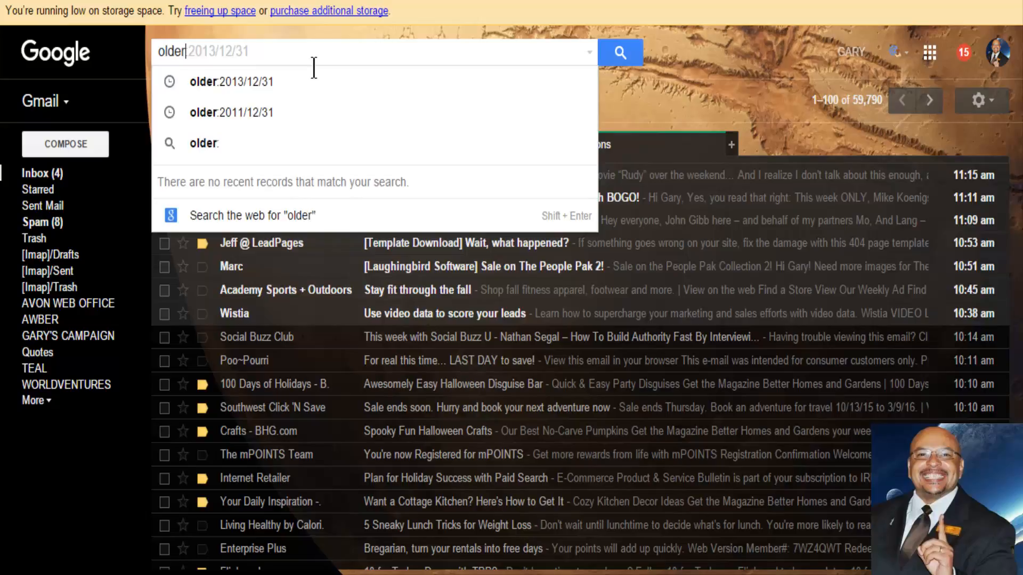
text(:)
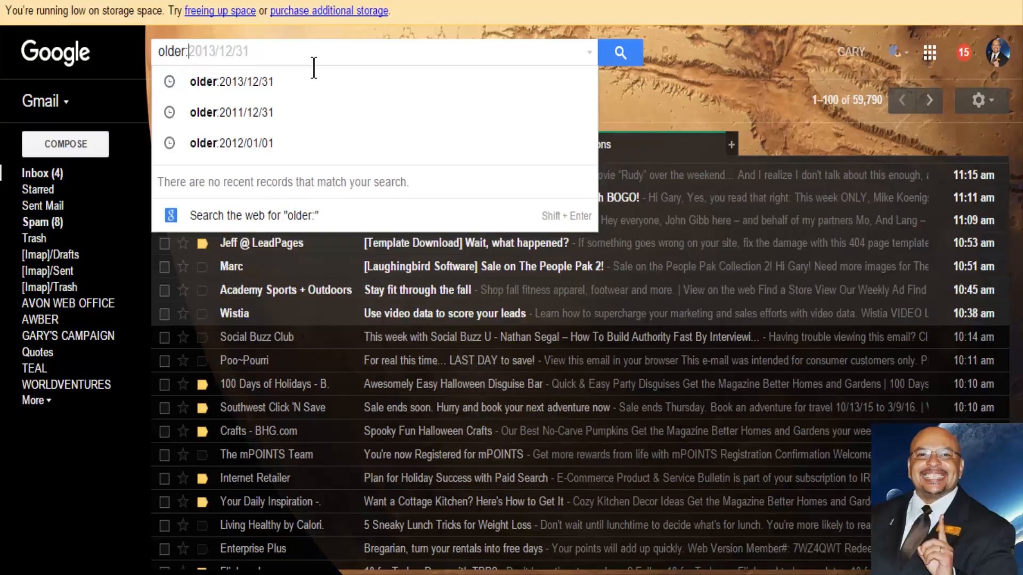
text(2013/)
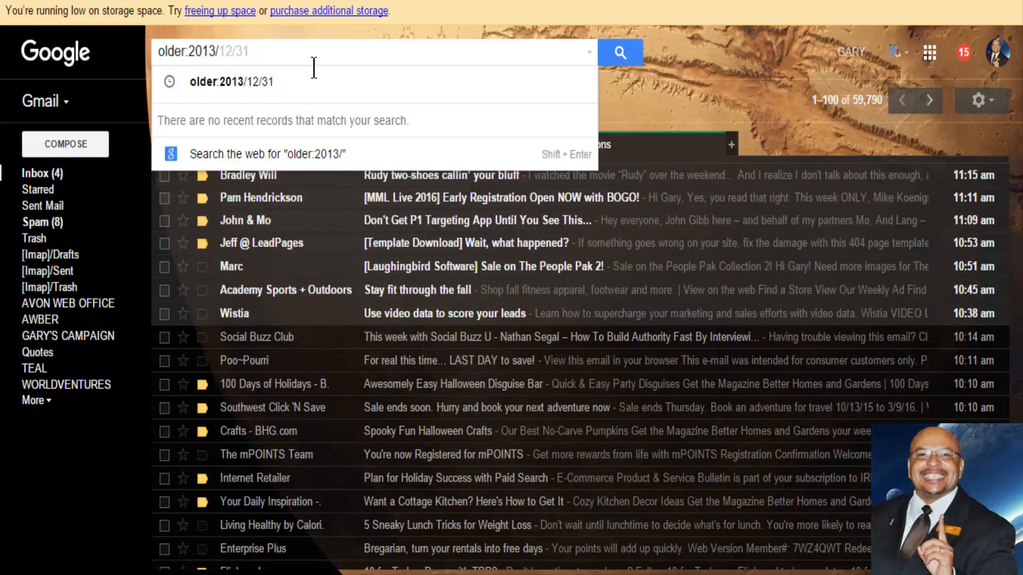
text(1)
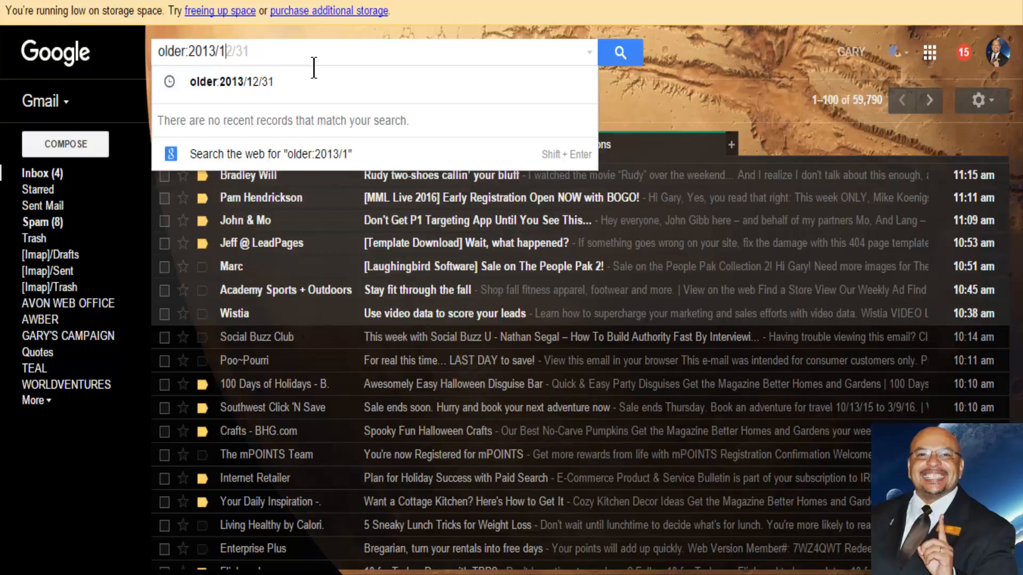
text(2/31)
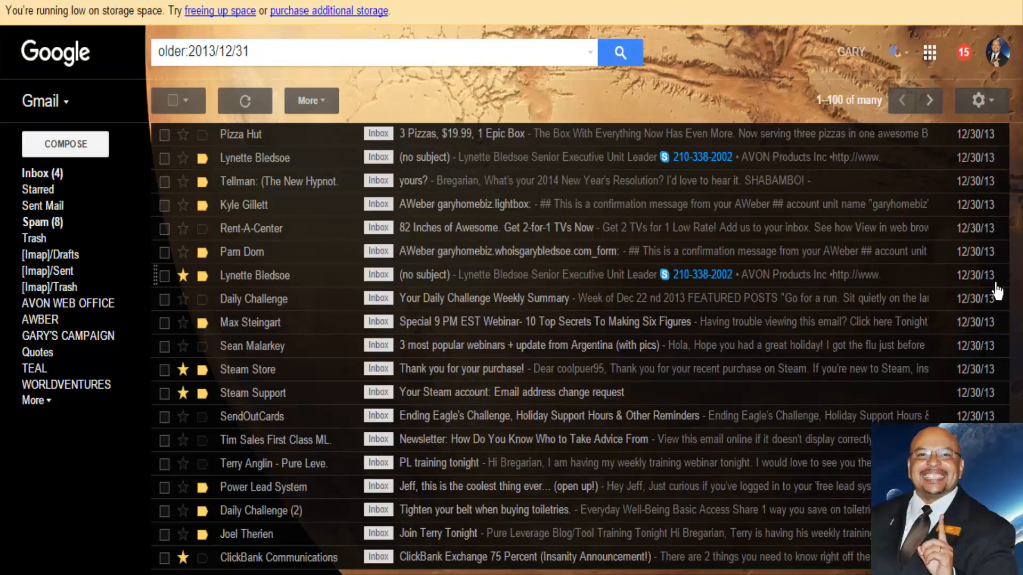
scroll(down, 3)
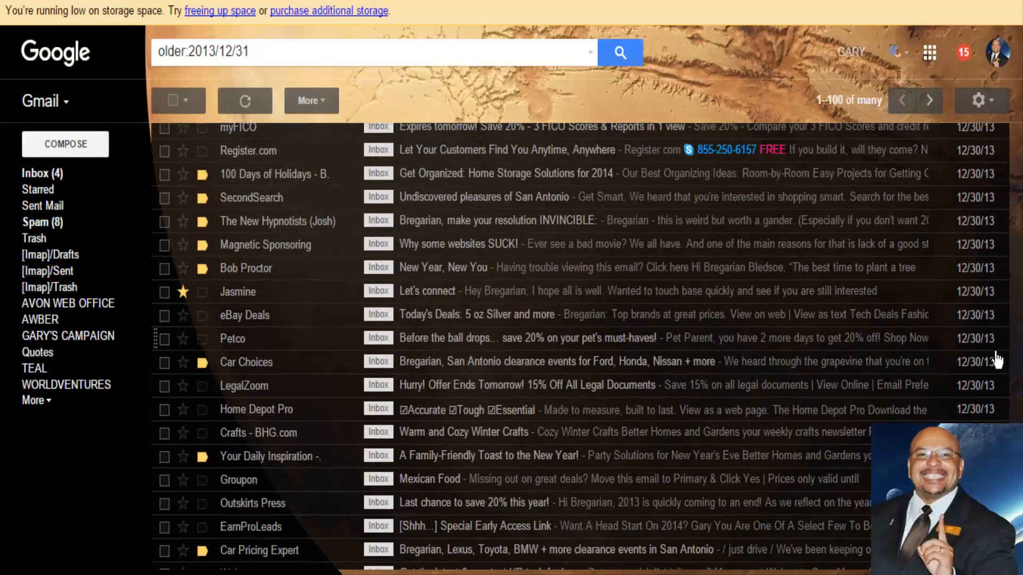
scroll(up, 3)
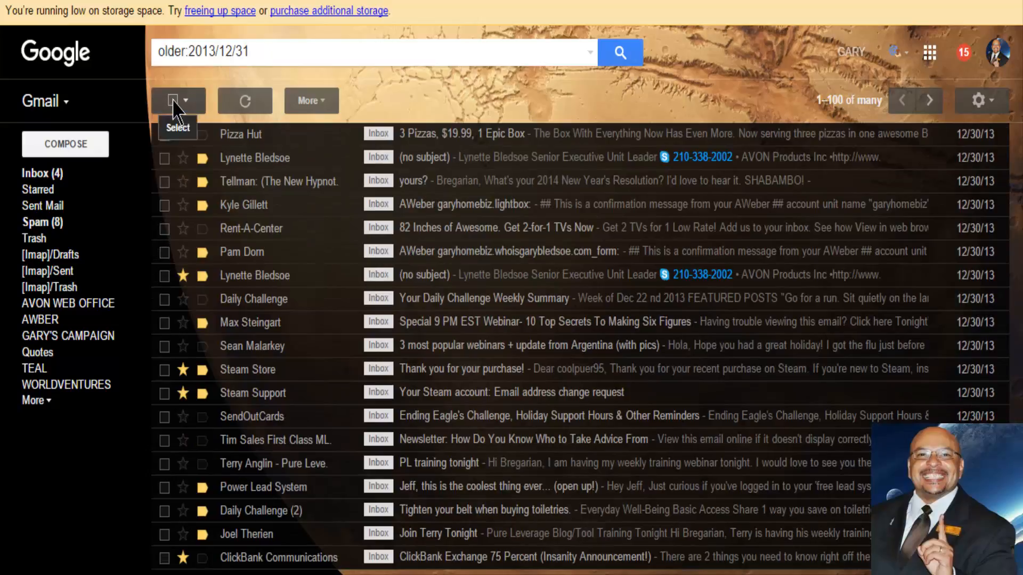
Select all 100 conversations on the results page and move them to Trash
click(171, 100)
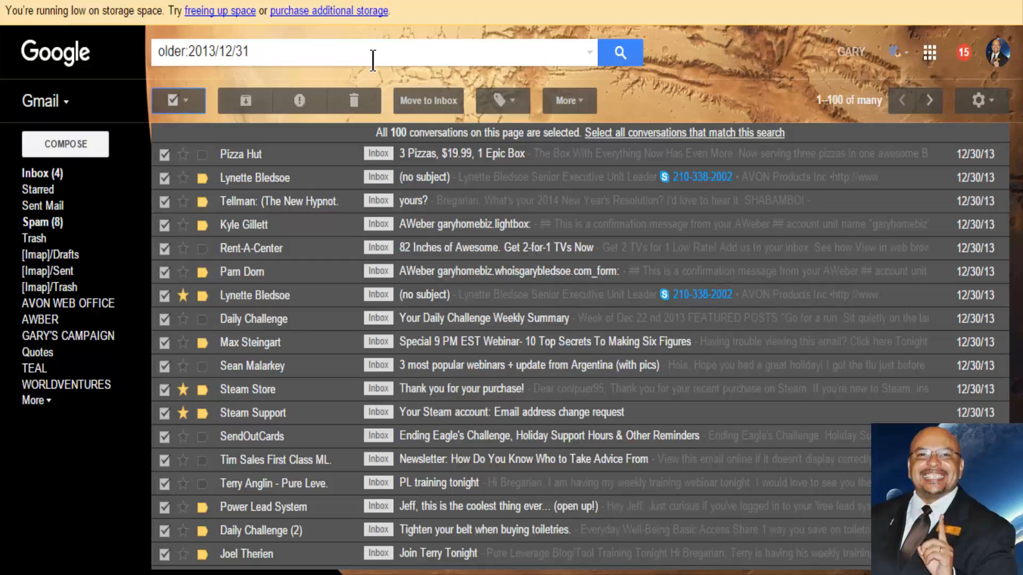
click(354, 100)
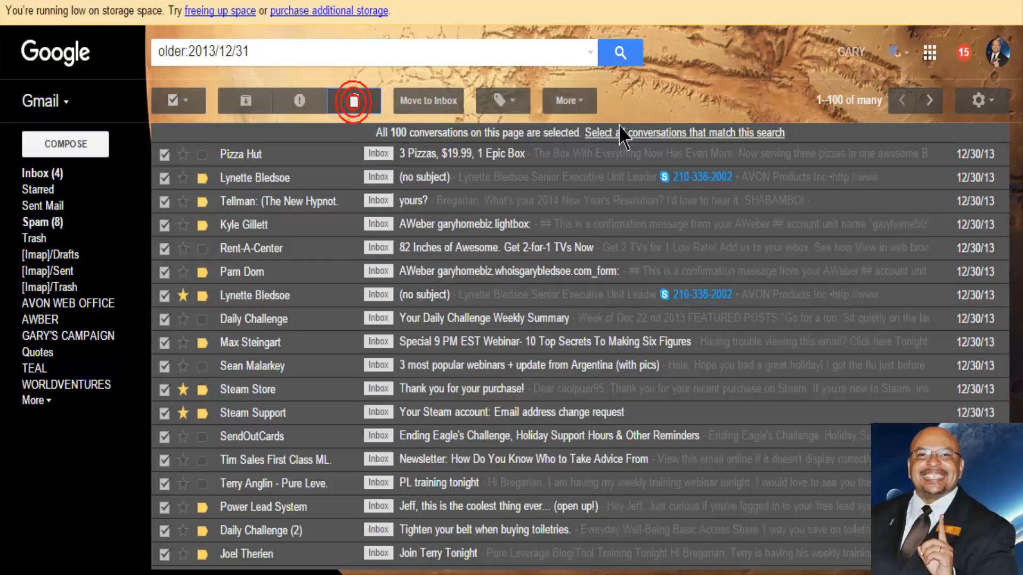
click(354, 101)
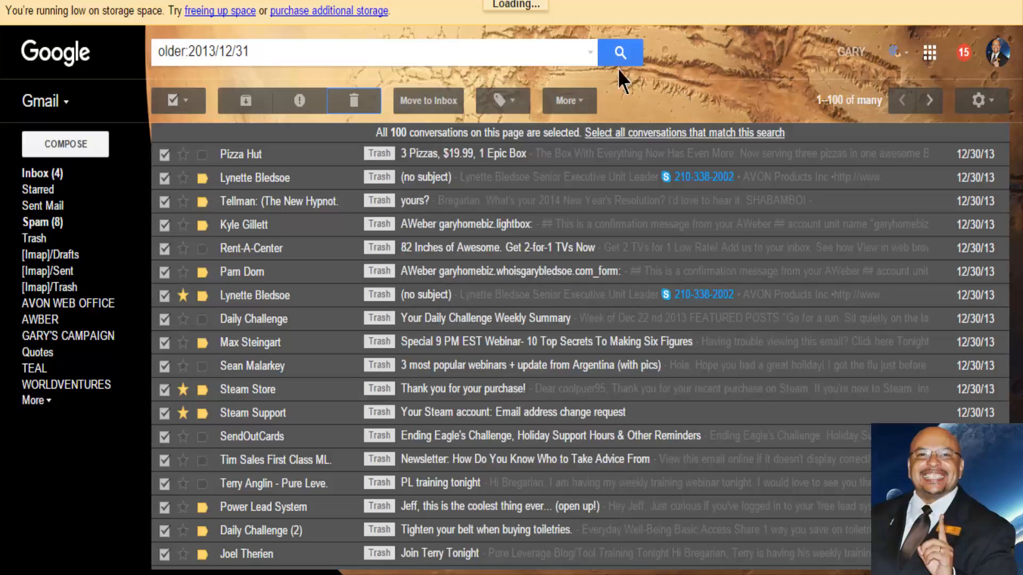
mouse_move(551, 36)
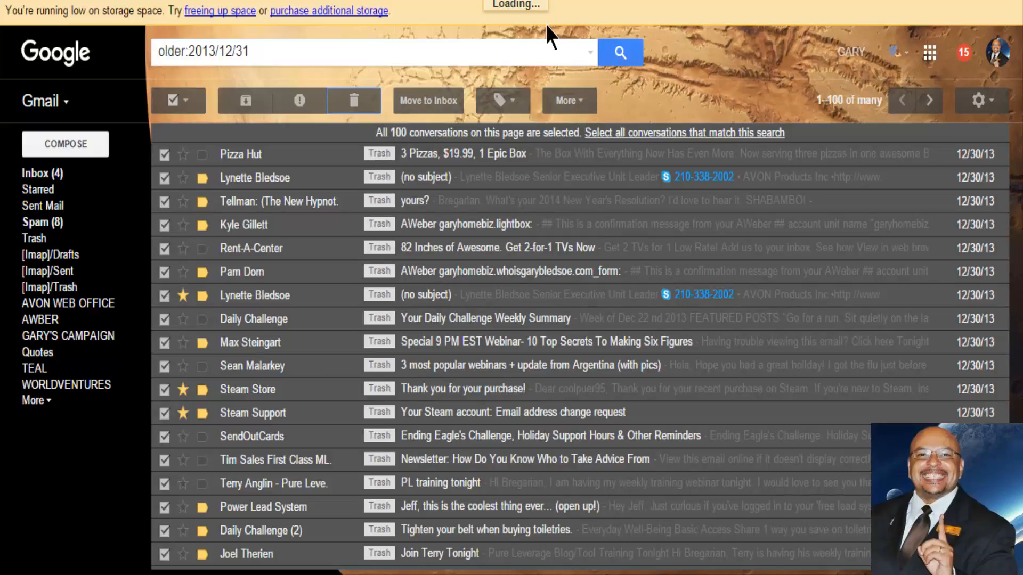
click(353, 100)
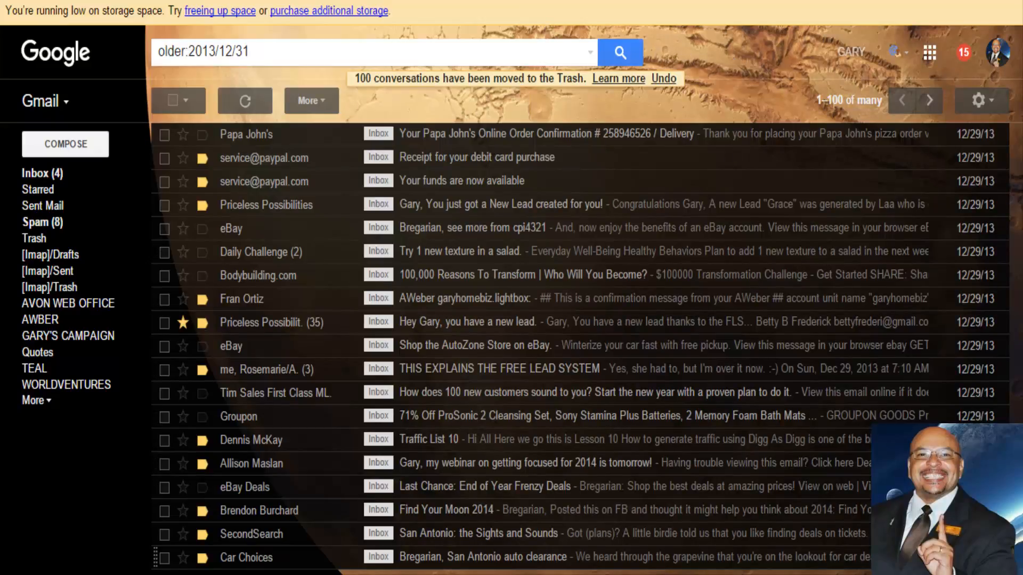
mouse_move(777, 88)
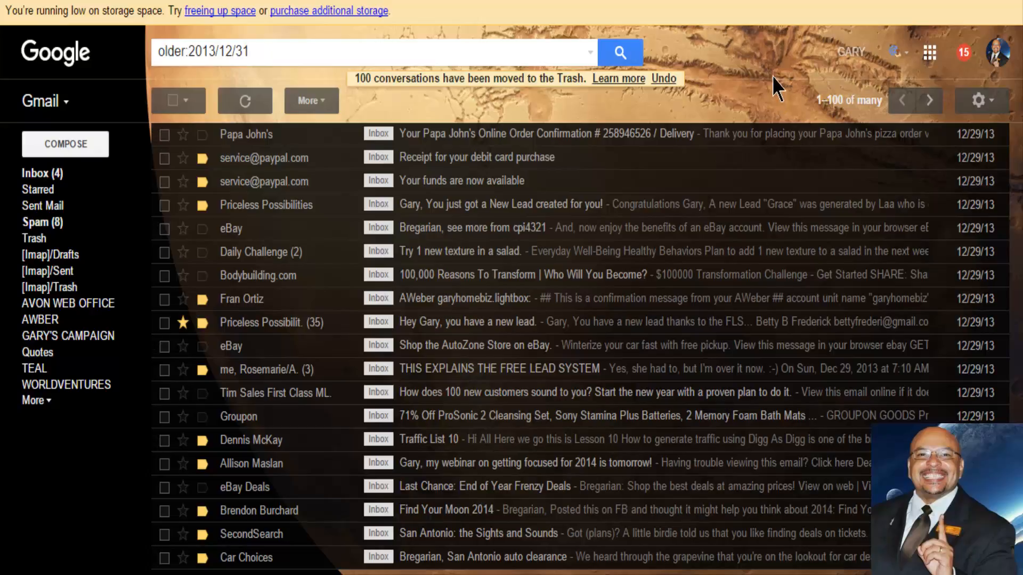